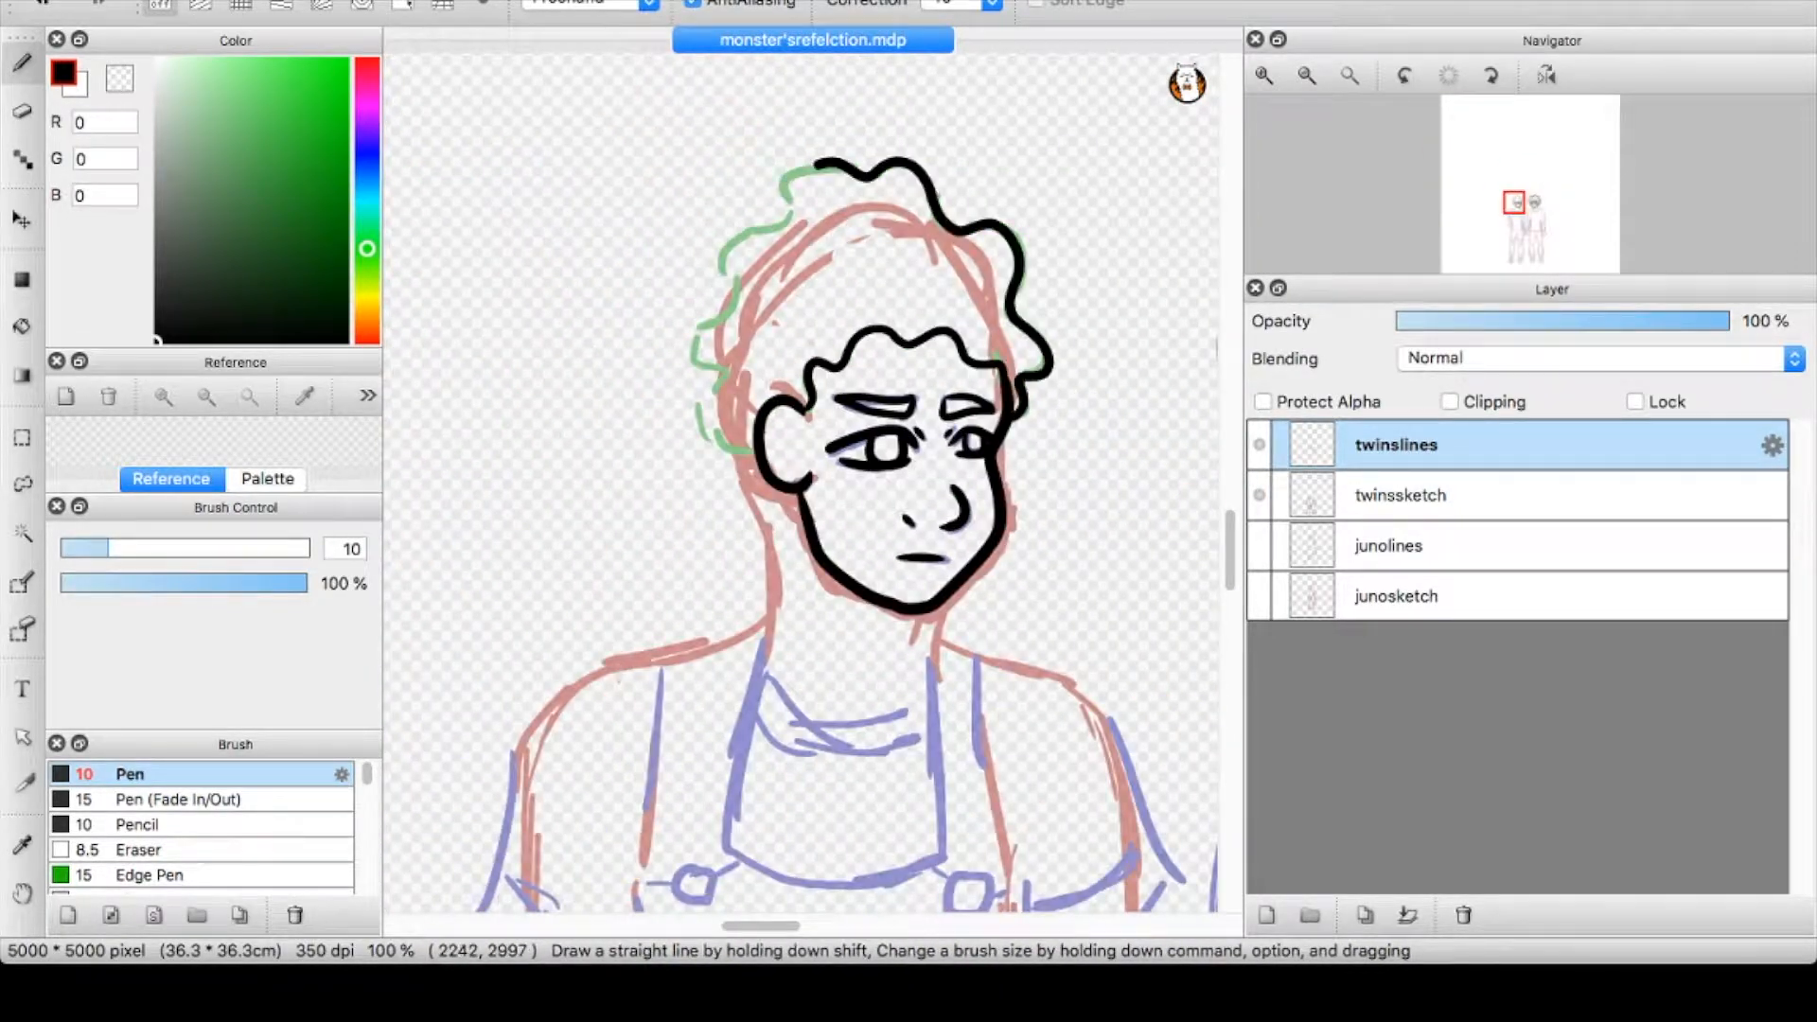
Step: Ink the twin's face and curly hair in black on the twinslines layer
{"action": "scroll", "scroll_direction": "down", "scroll_amount": 3}
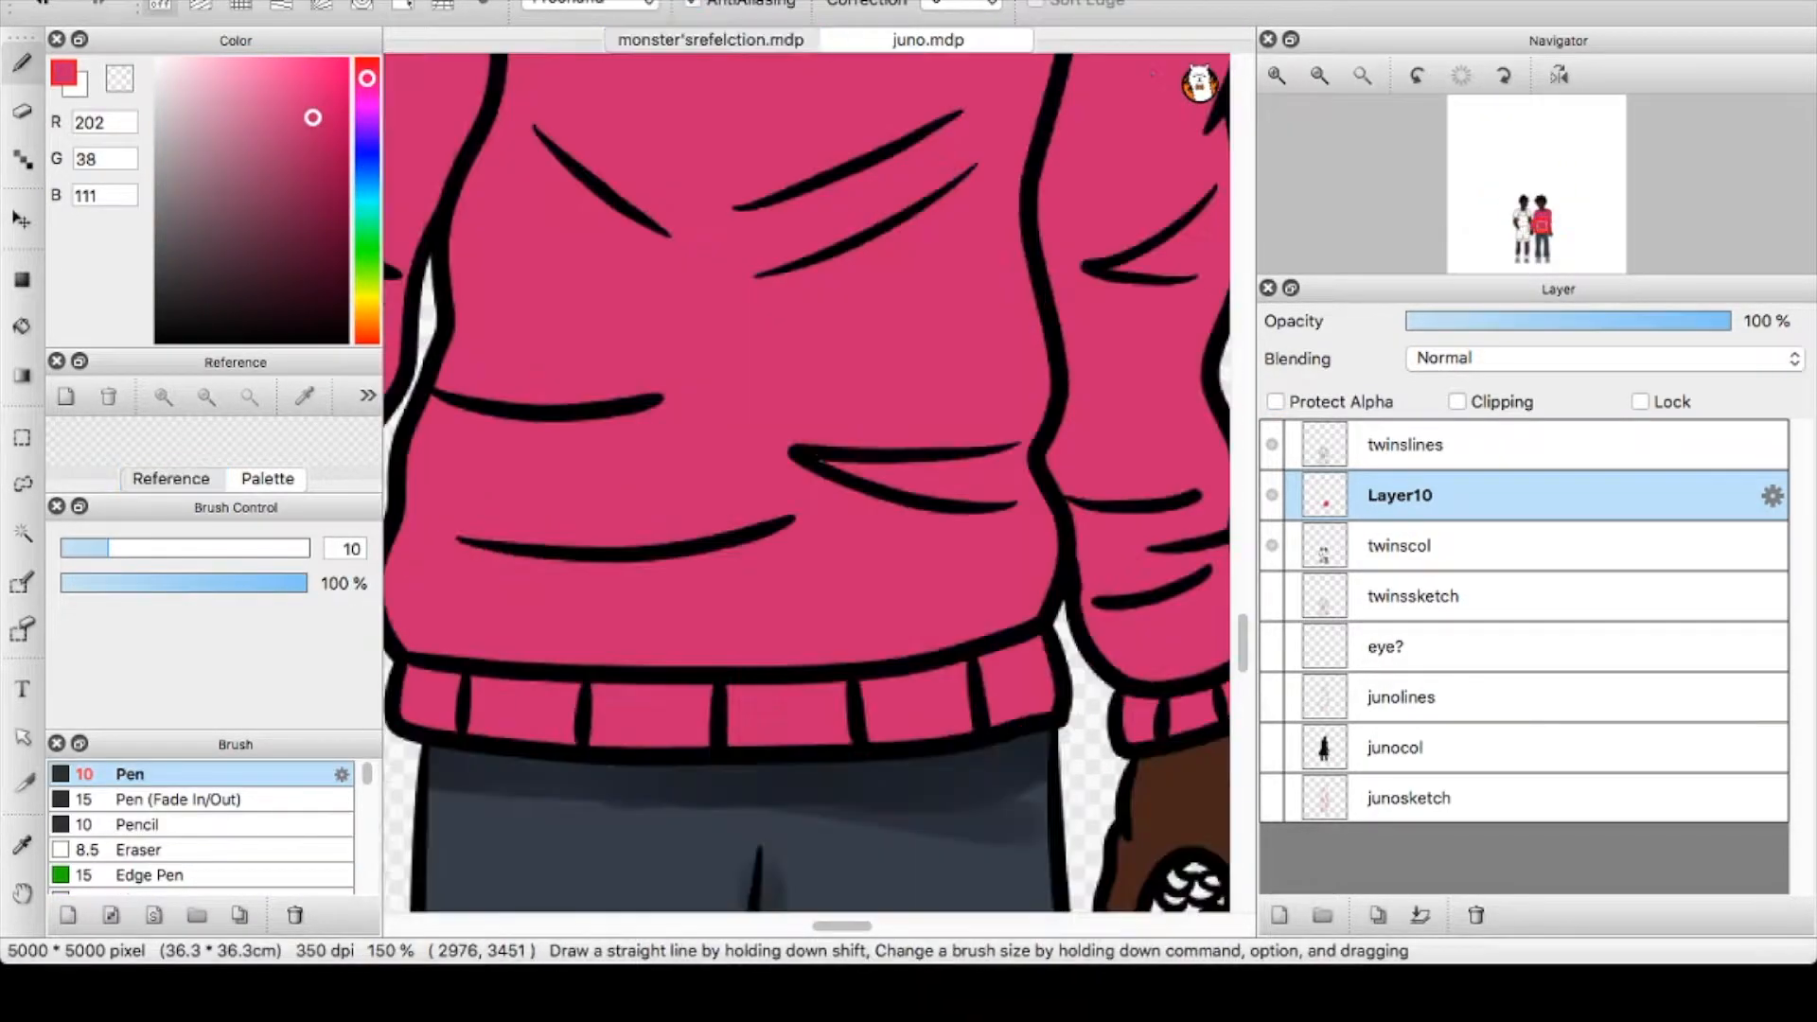
Step: Fill one child's sweater pink (202,38,111) and the trousers dark grey on a colour layer under twinslines
{"action": "left_click", "coordinate": [718, 41]}
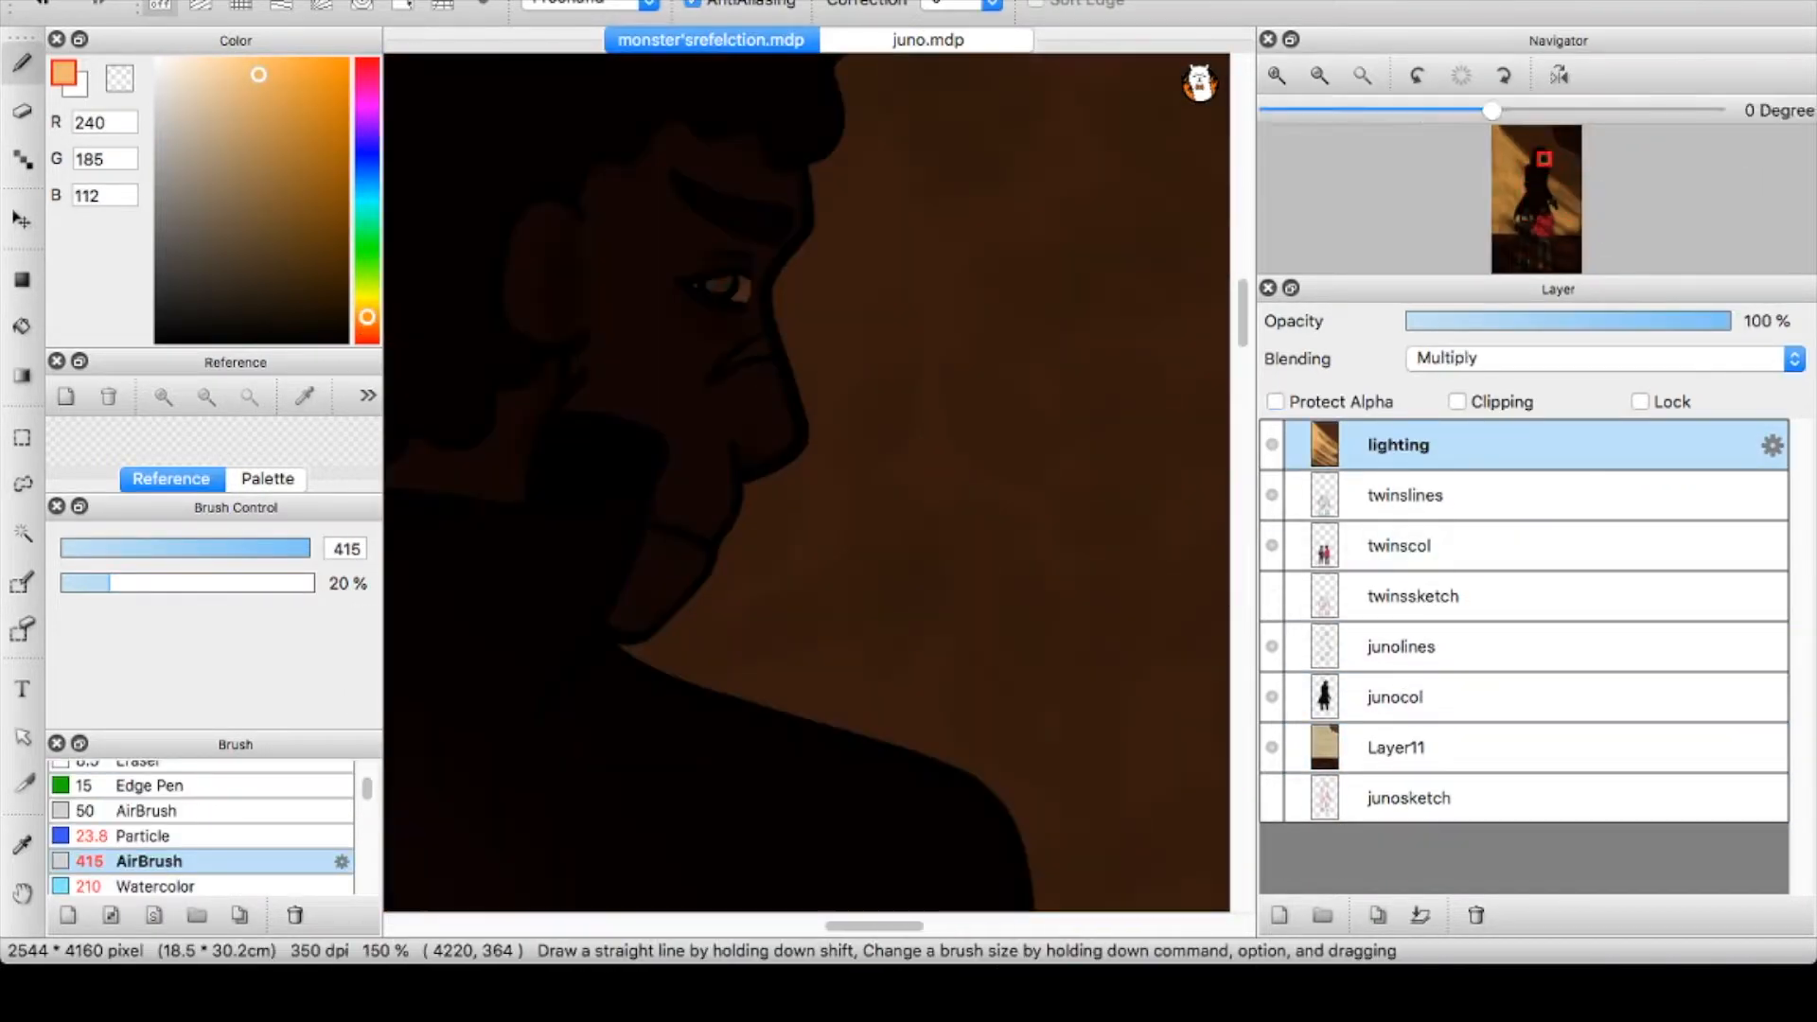
Step: Paint warm brown shading over the figure's face and shoulders on a Multiply 'lighting' layer
{"action": "left_click", "coordinate": [928, 40]}
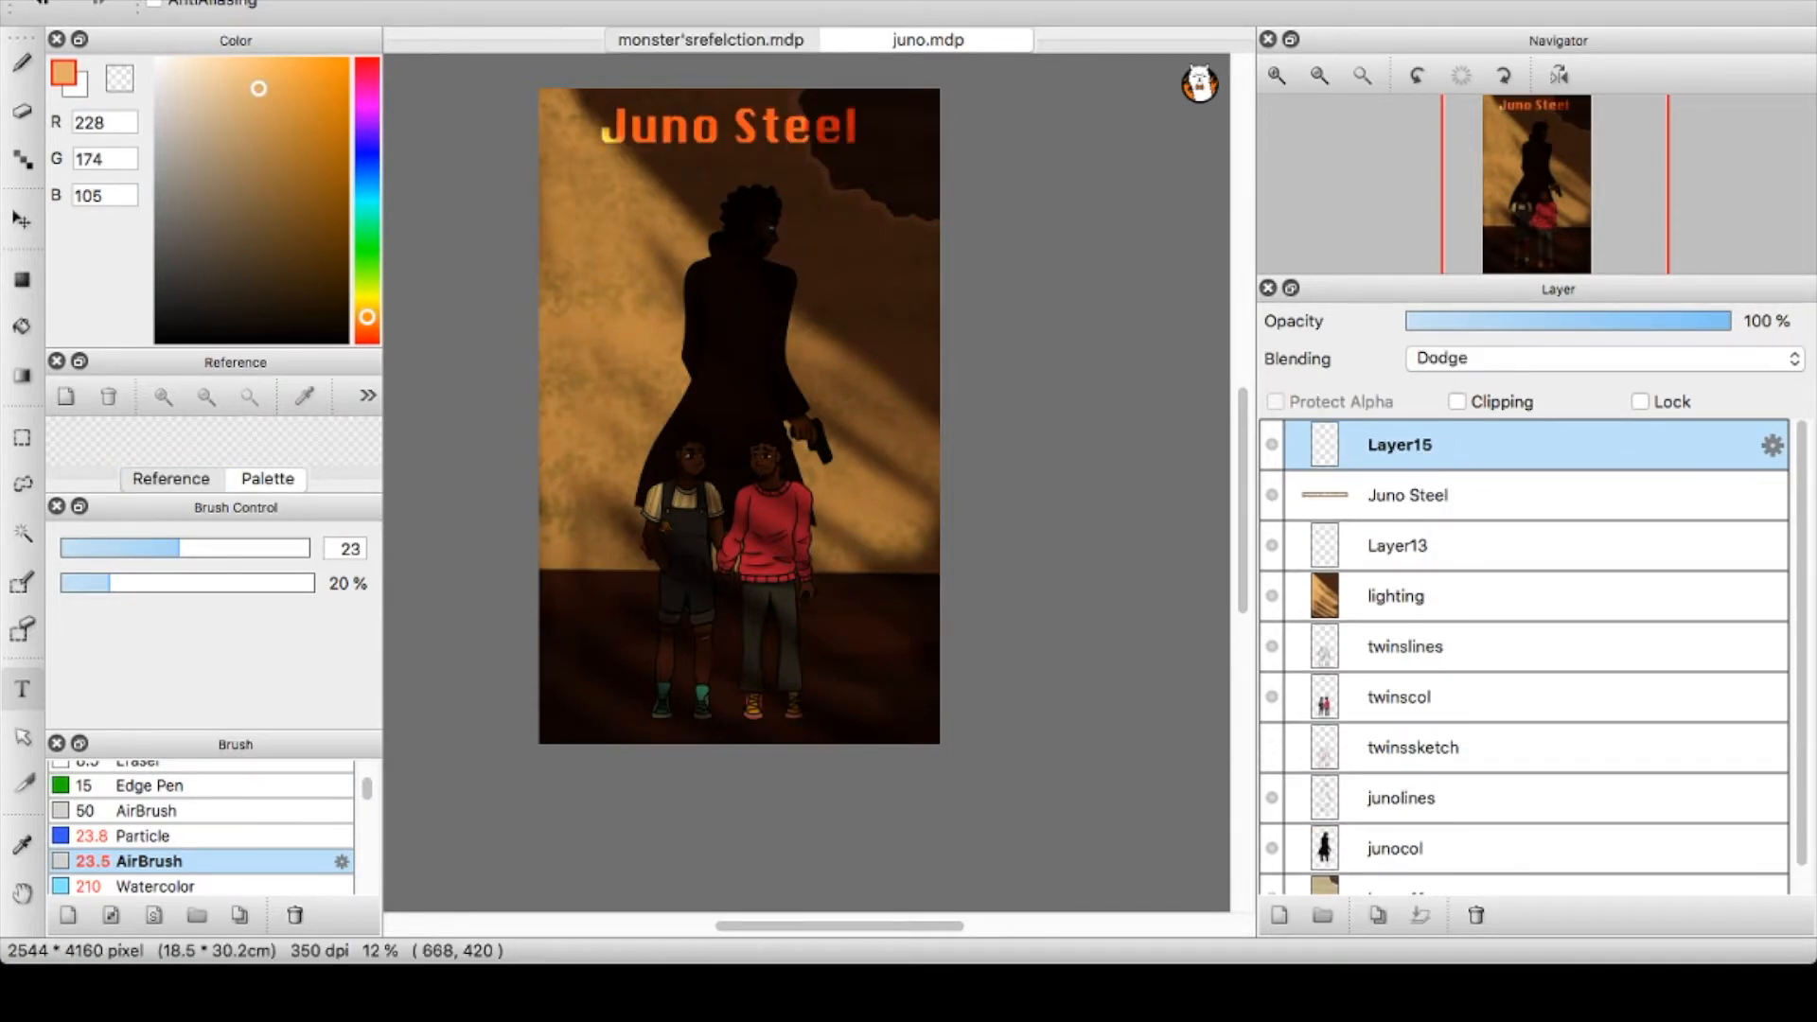
Step: Add the 'and the monster's reflection' subtitle and 'The Penumbra Podcast' credit to the poster
{"action": "left_click", "coordinate": [720, 42]}
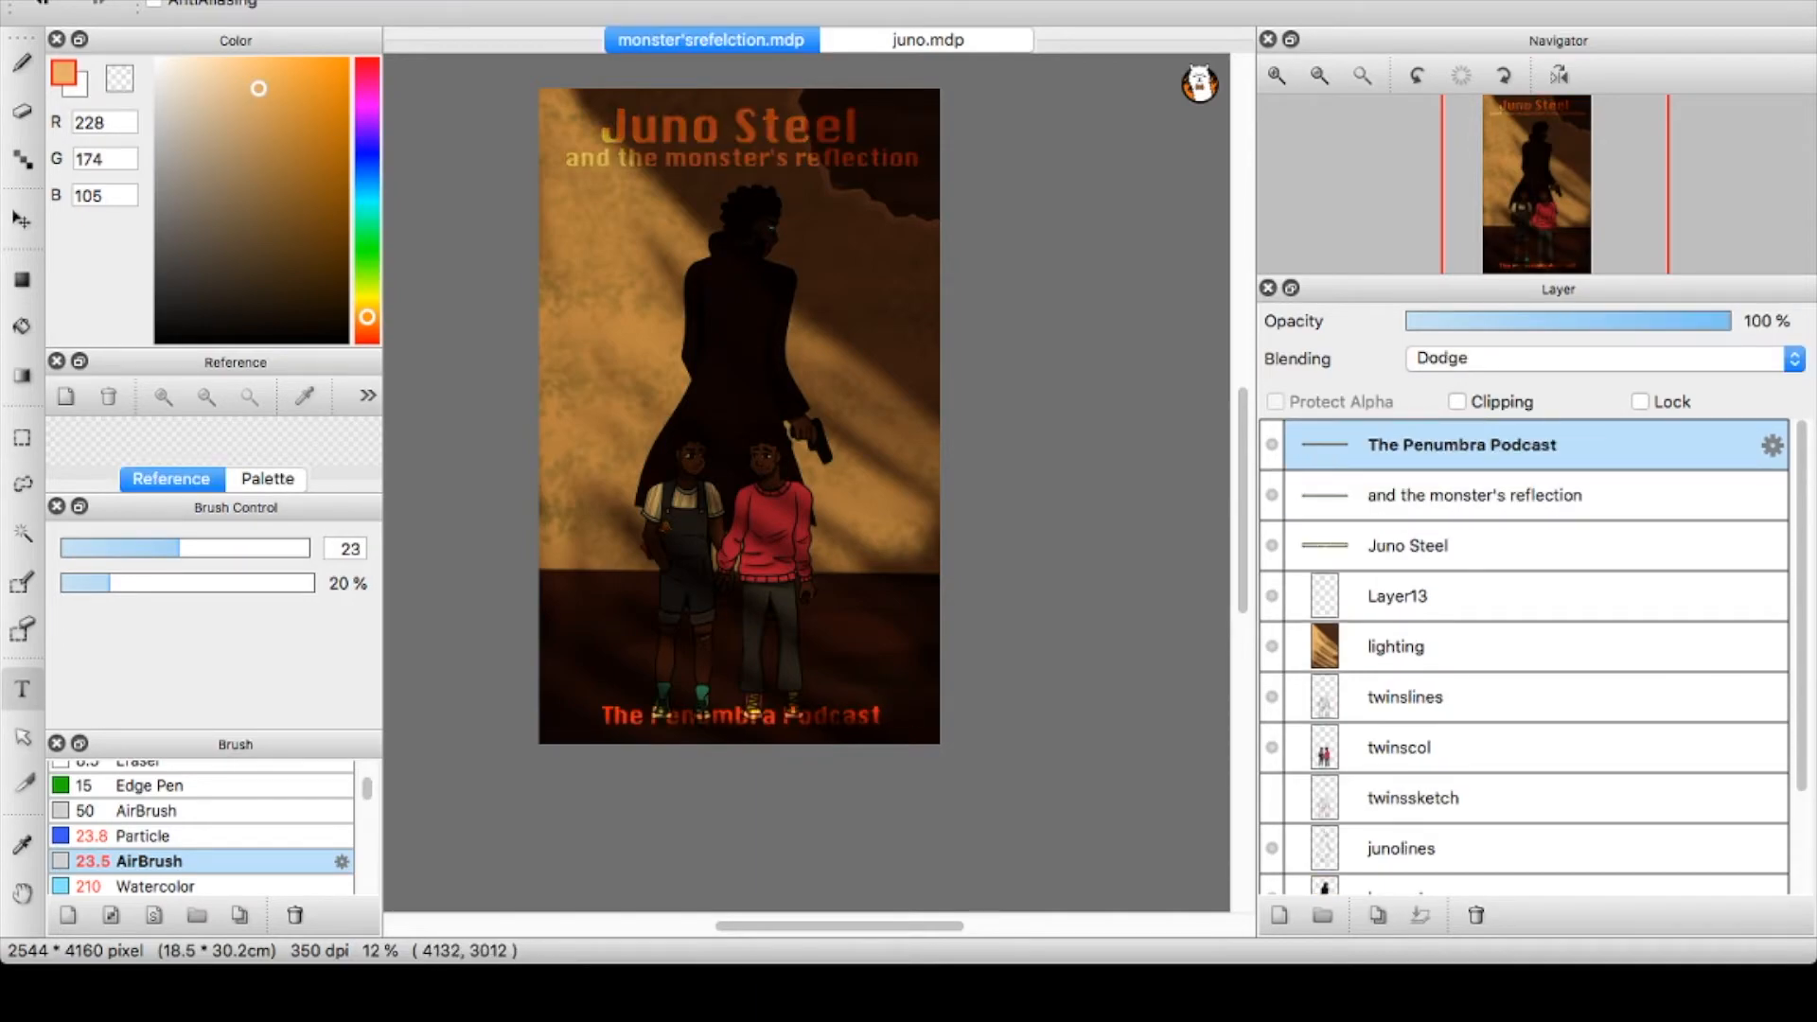